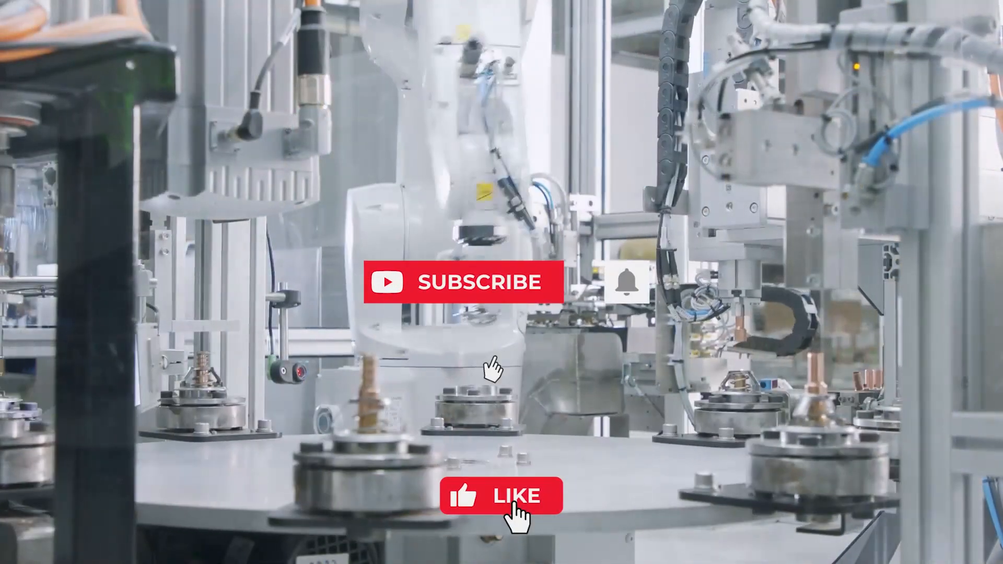
pyautogui.click(476, 281)
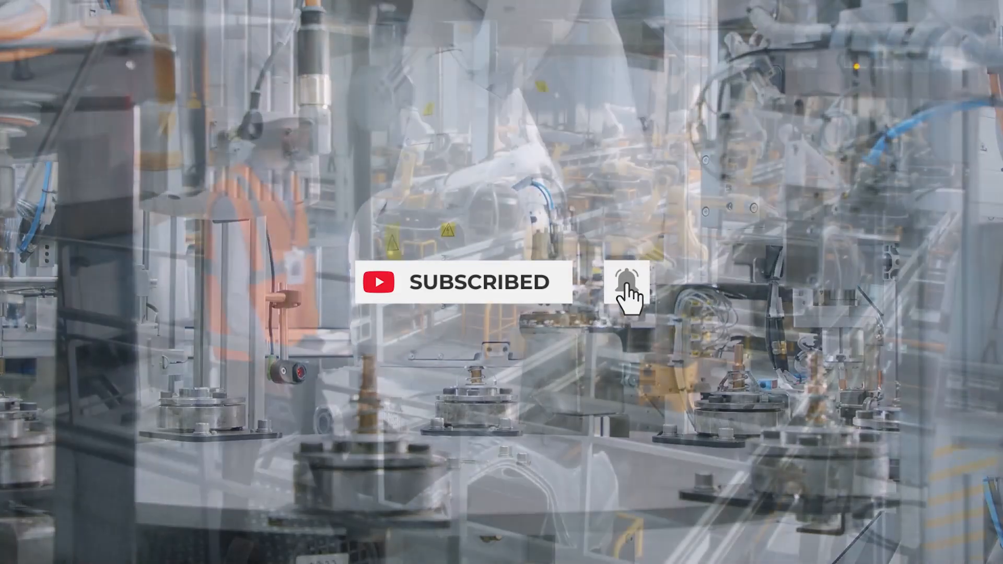